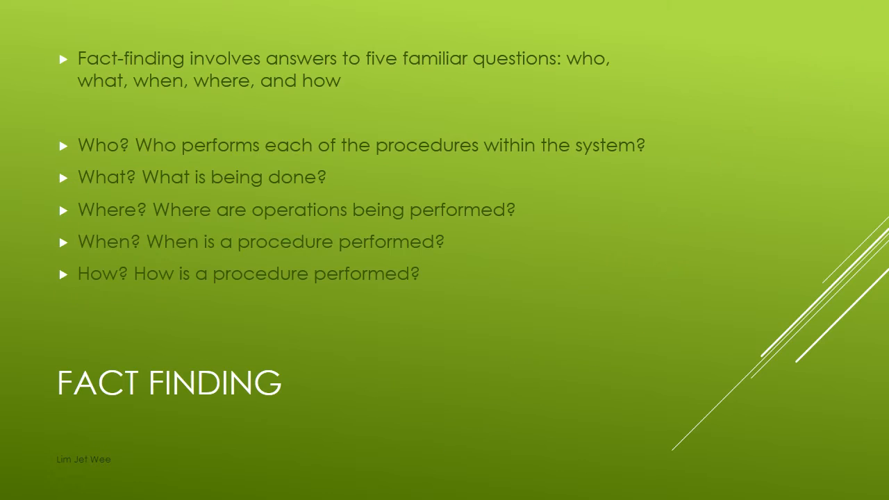
Step: Advance the slideshow to the Fact Finding Techniques slide showing the seven interviewing steps
left_click(450, 80)
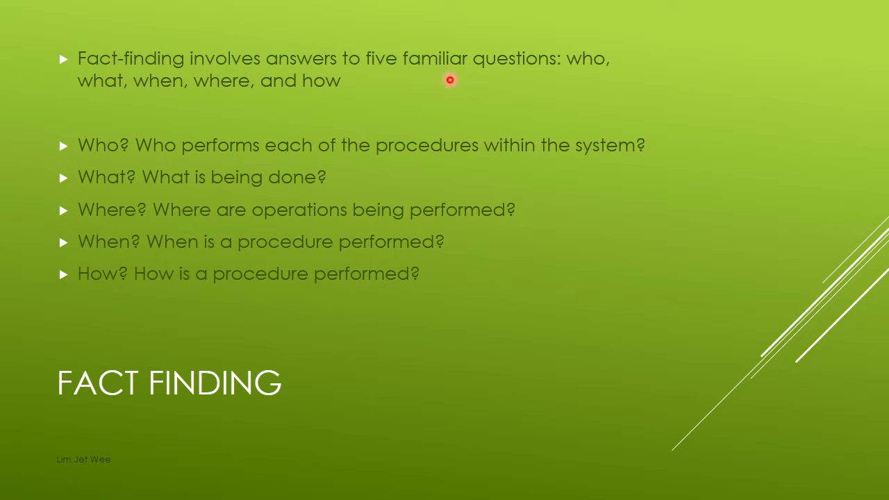
mouse_move(437, 82)
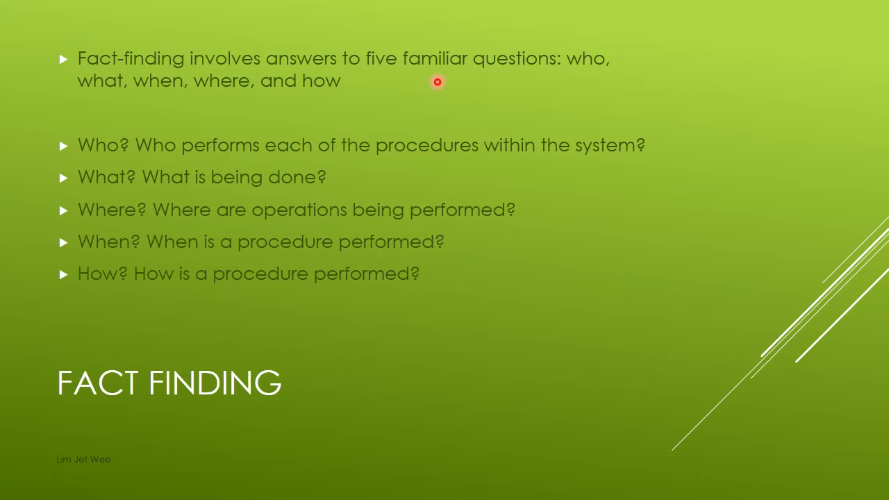
mouse_move(146, 112)
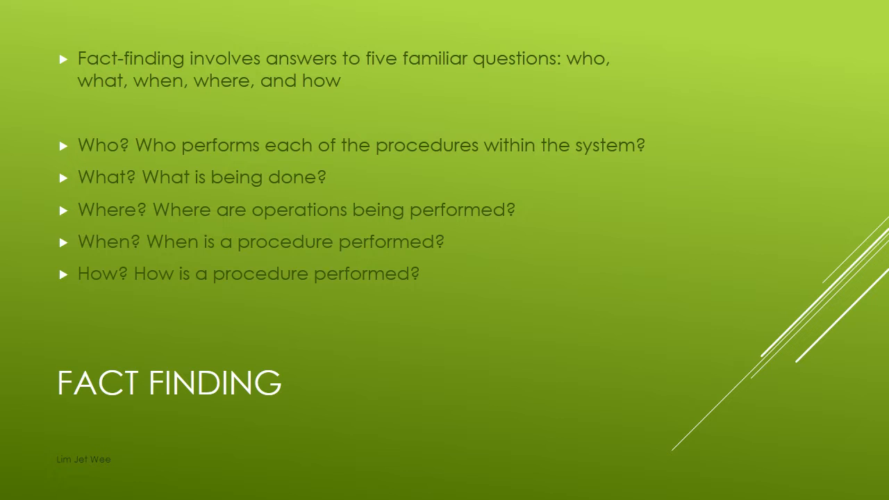
key("Right")
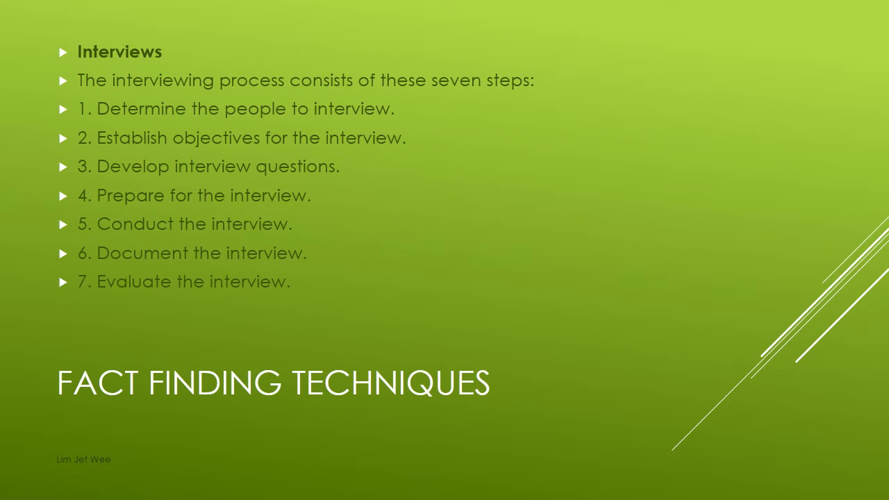
mouse_move(244, 38)
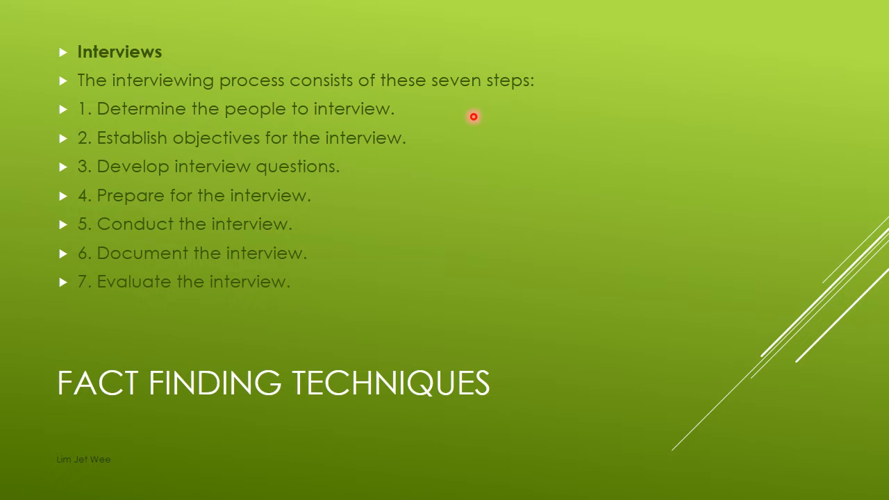
mouse_move(472, 116)
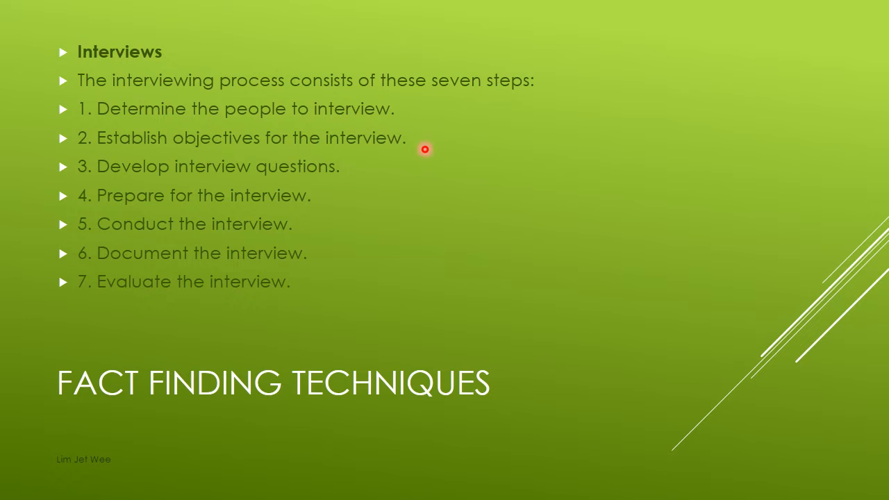
mouse_move(351, 168)
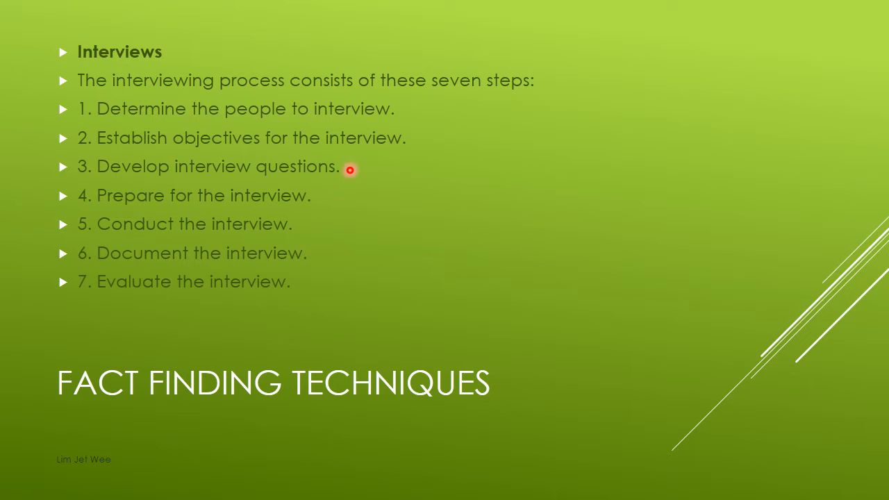
mouse_move(321, 209)
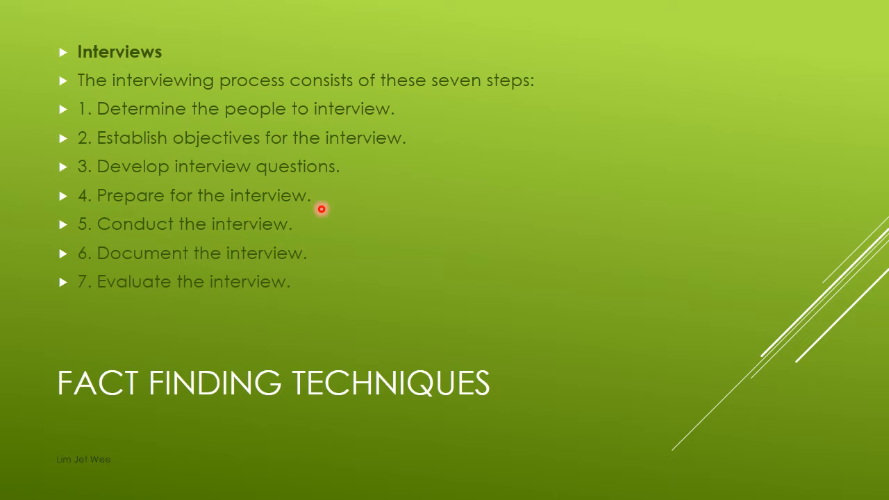
mouse_move(310, 227)
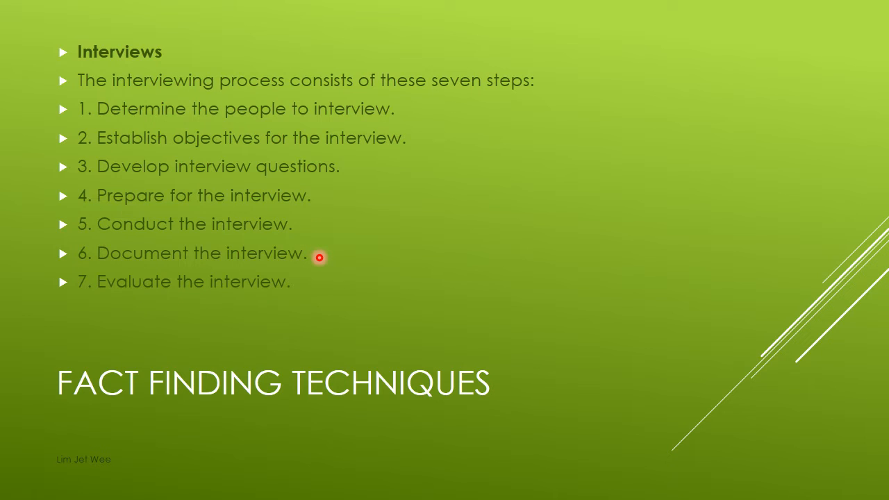
mouse_move(309, 282)
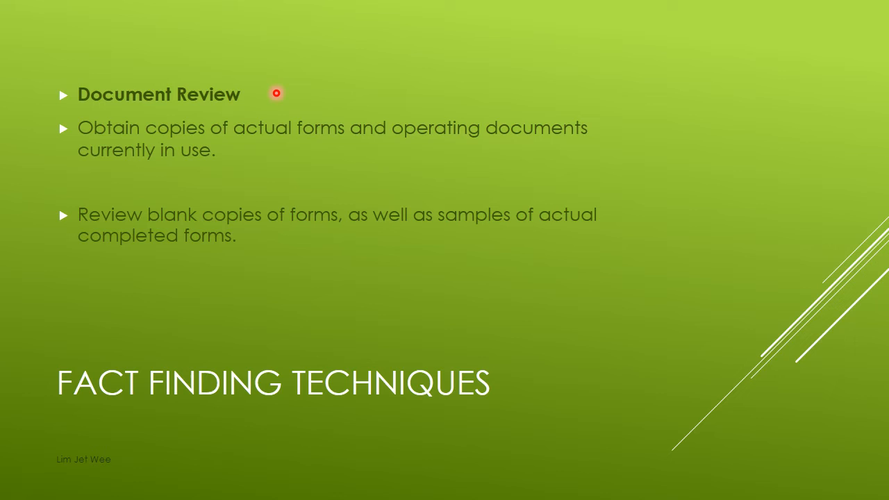
mouse_move(171, 175)
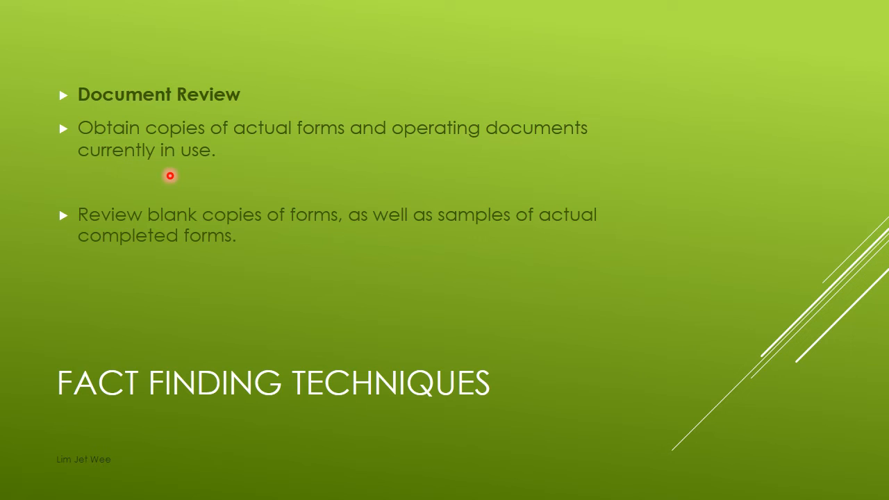
mouse_move(173, 175)
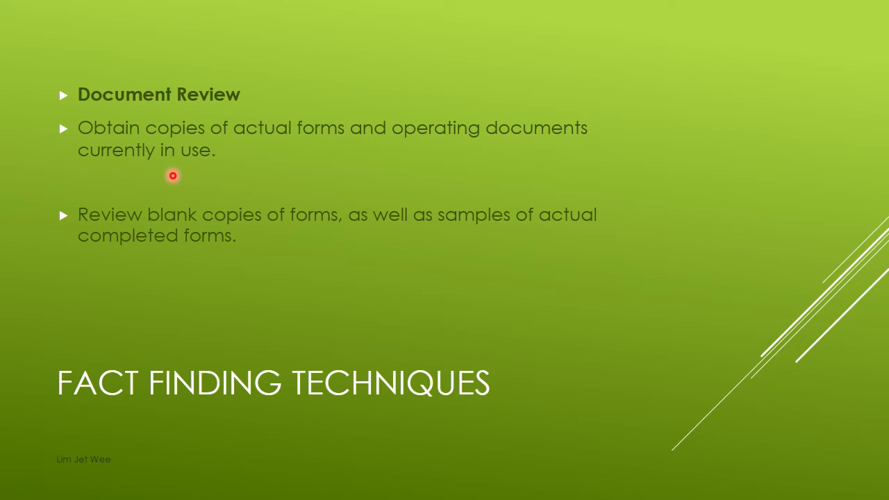
mouse_move(297, 249)
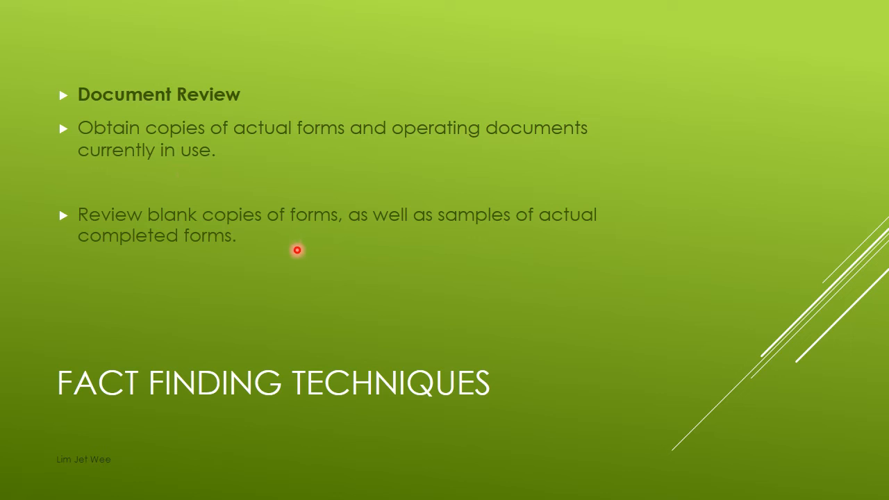
mouse_move(302, 251)
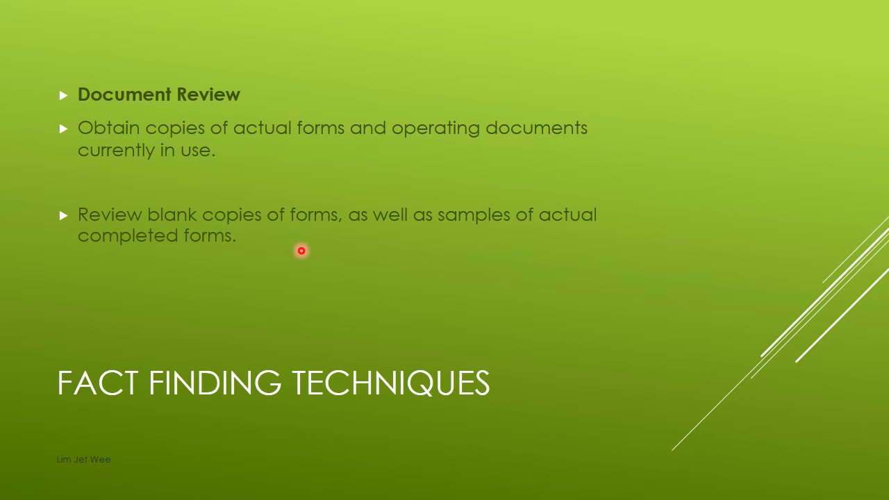
mouse_move(543, 249)
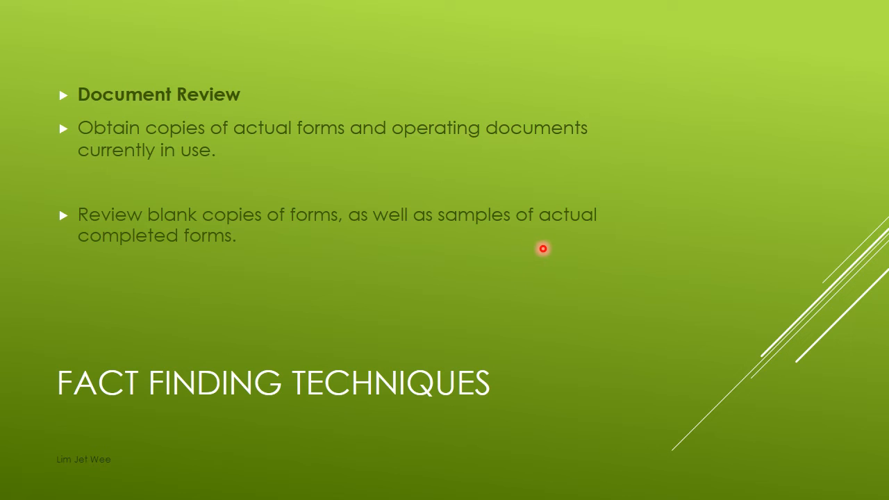
mouse_move(563, 245)
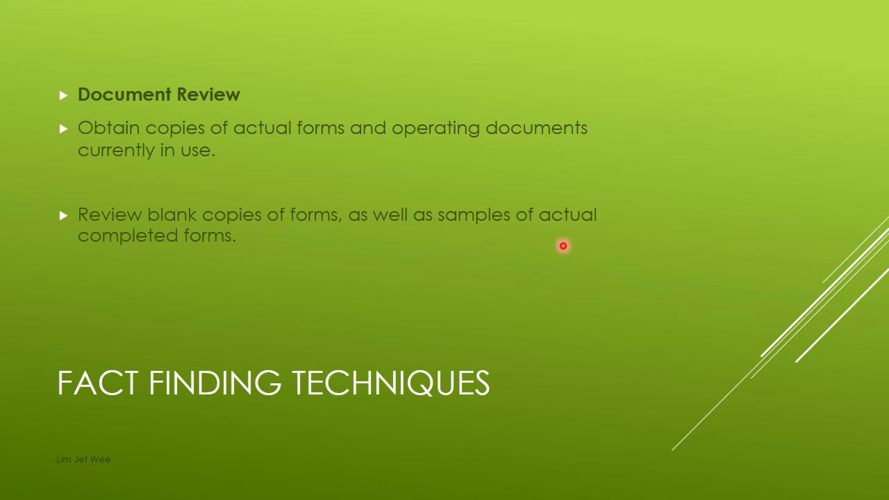
mouse_move(279, 275)
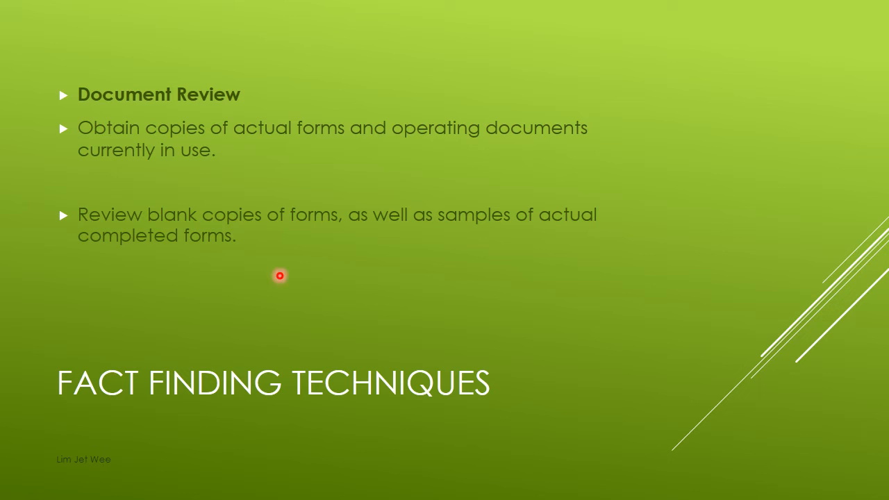